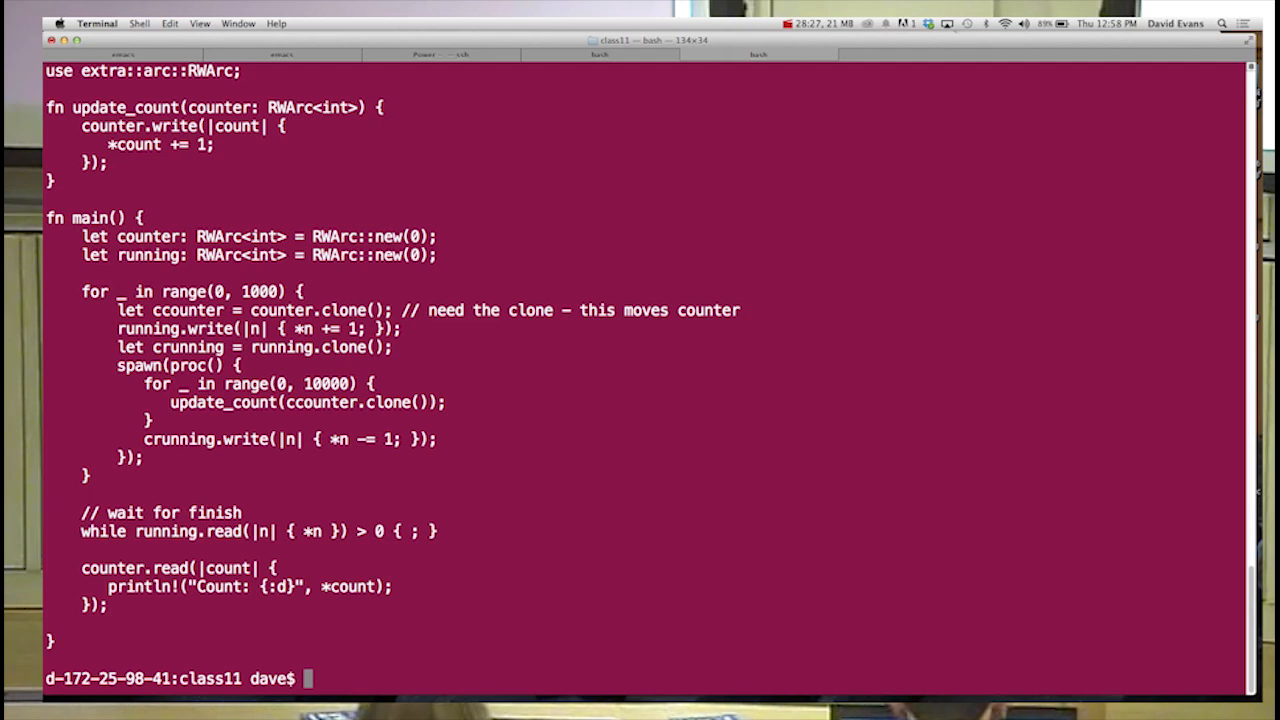
{"action": "mouse_move", "coordinate": [587, 128]}
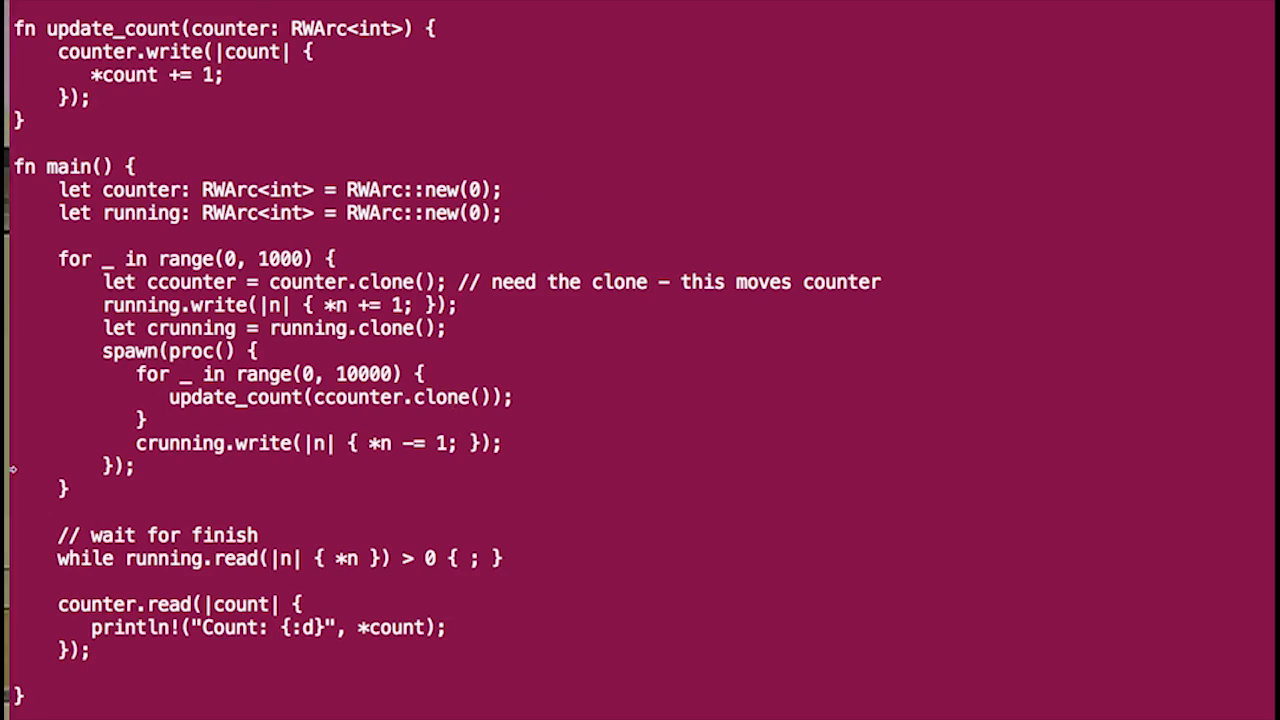
- Launch a second ./rwarc3 instance while the first job finishes with Count: 10000000
{"action": "left_click_drag", "start_coordinate": [102, 328], "coordinate": [272, 348]}
{"action": "type", "text": "bg"}
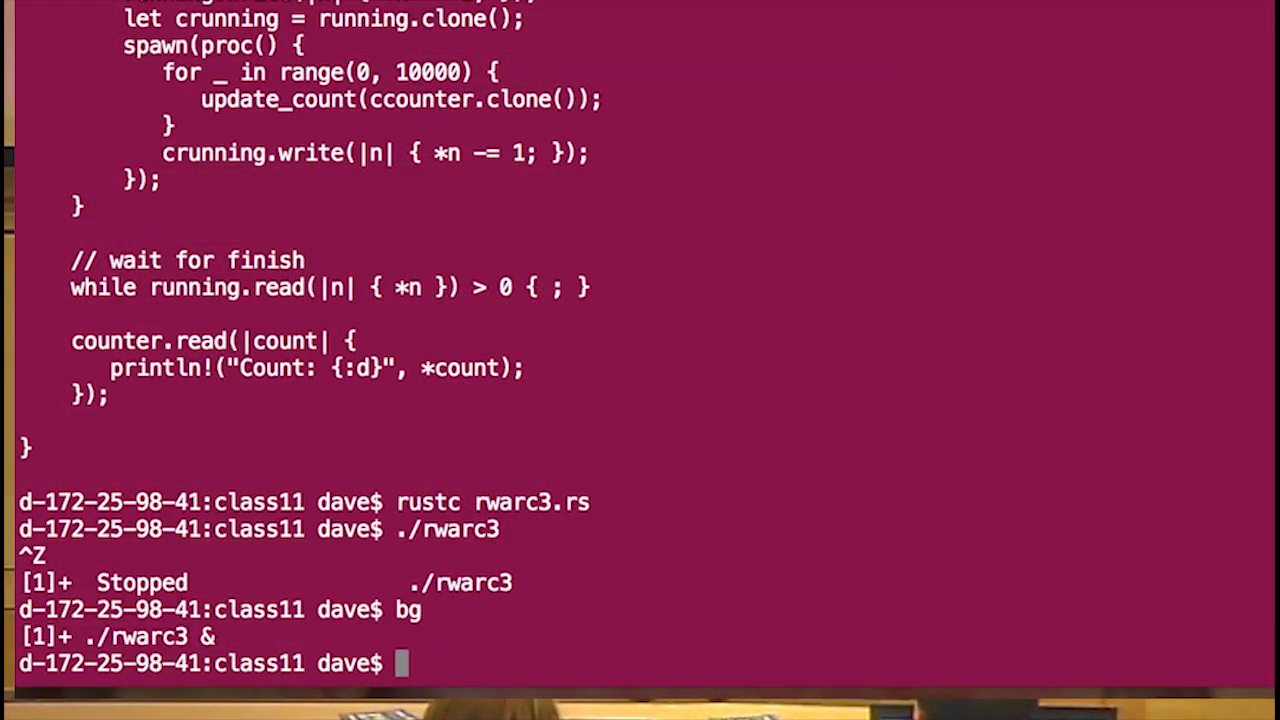
{"action": "type", "text": "./rwarc3"}
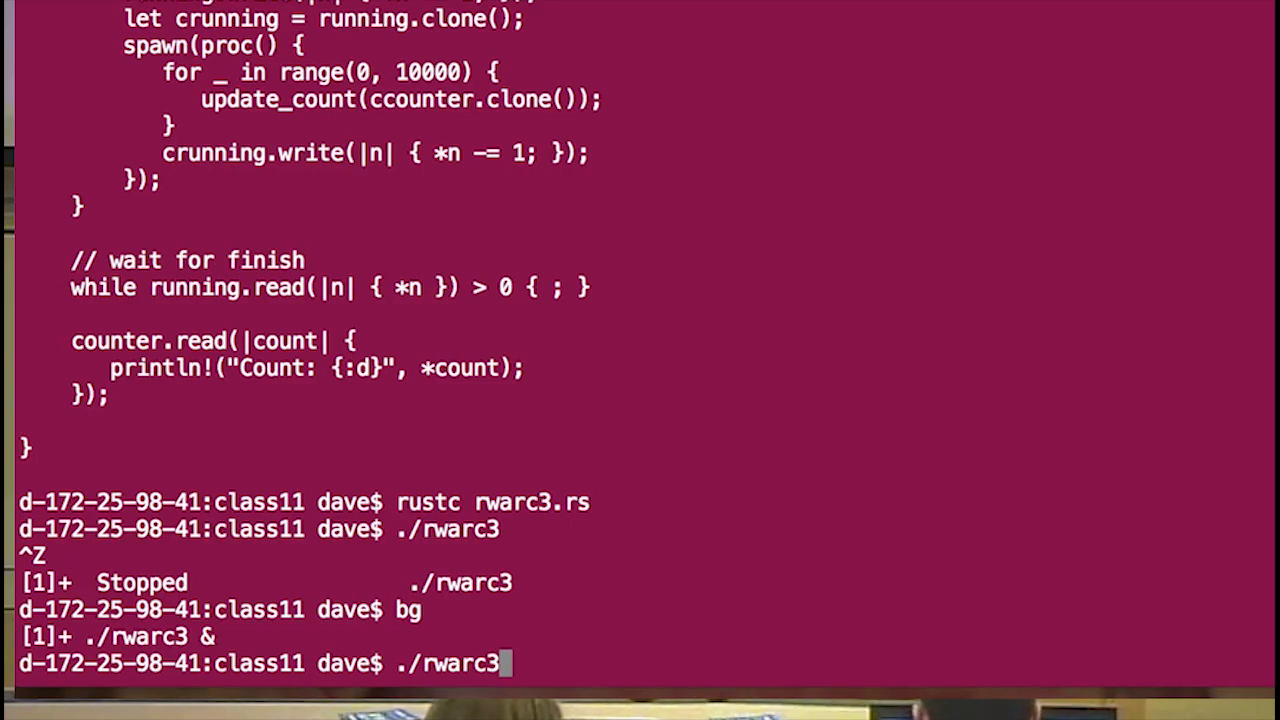
{"action": "key", "text": "Return"}
{"action": "type", "text": "./"}
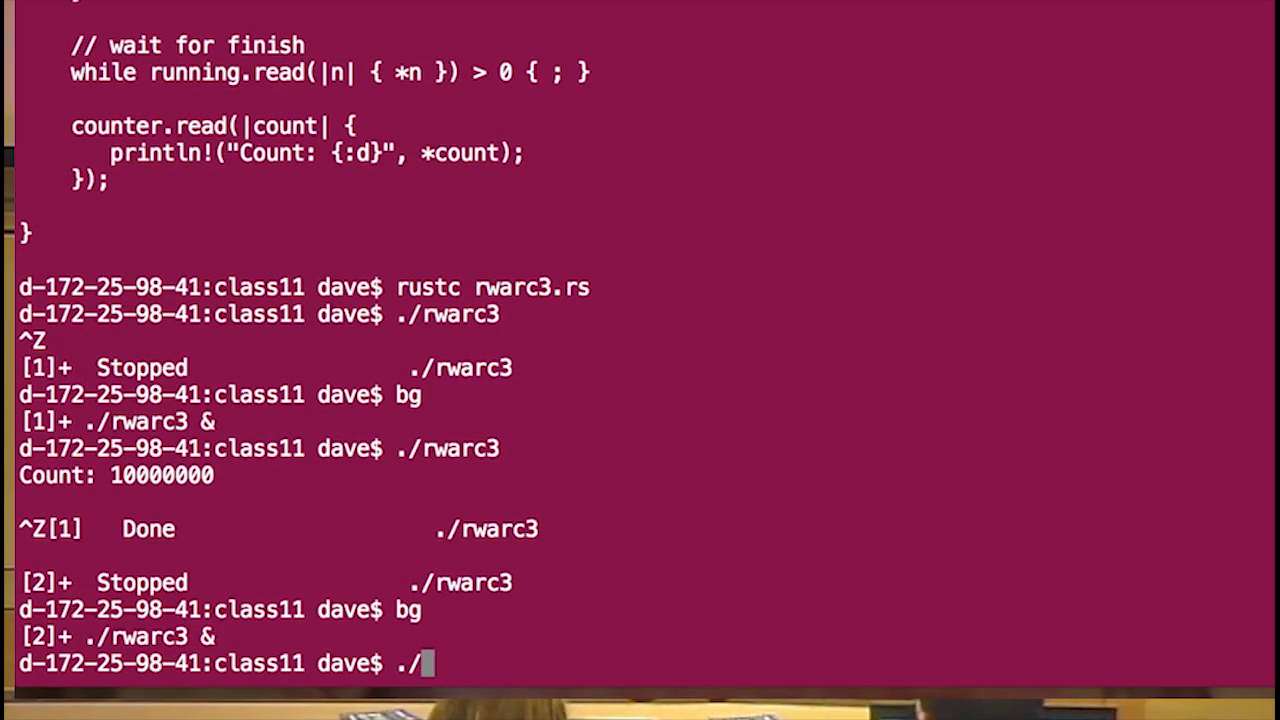
- Start additional 'rwarc3 &' background jobs, then run top to watch their CPU usage
{"action": "type", "text": "rwarc3 &"}
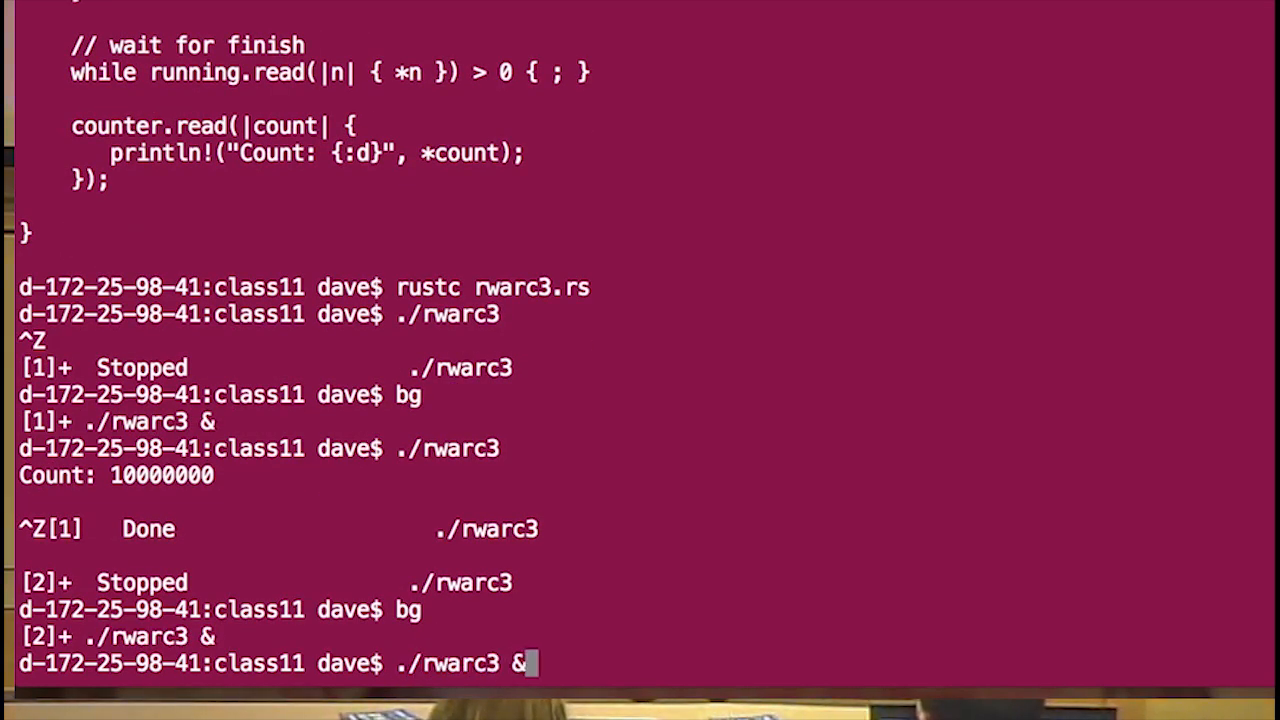
{"action": "key", "text": "Return"}
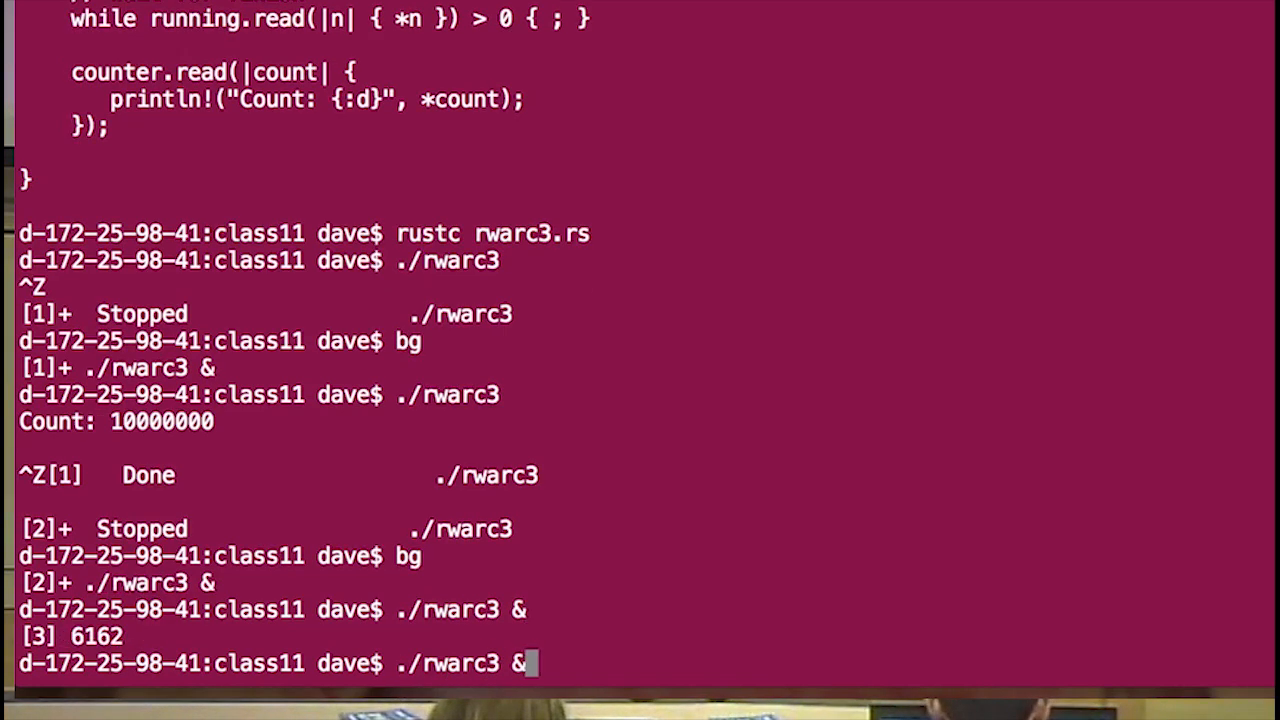
{"action": "key", "text": "Return"}
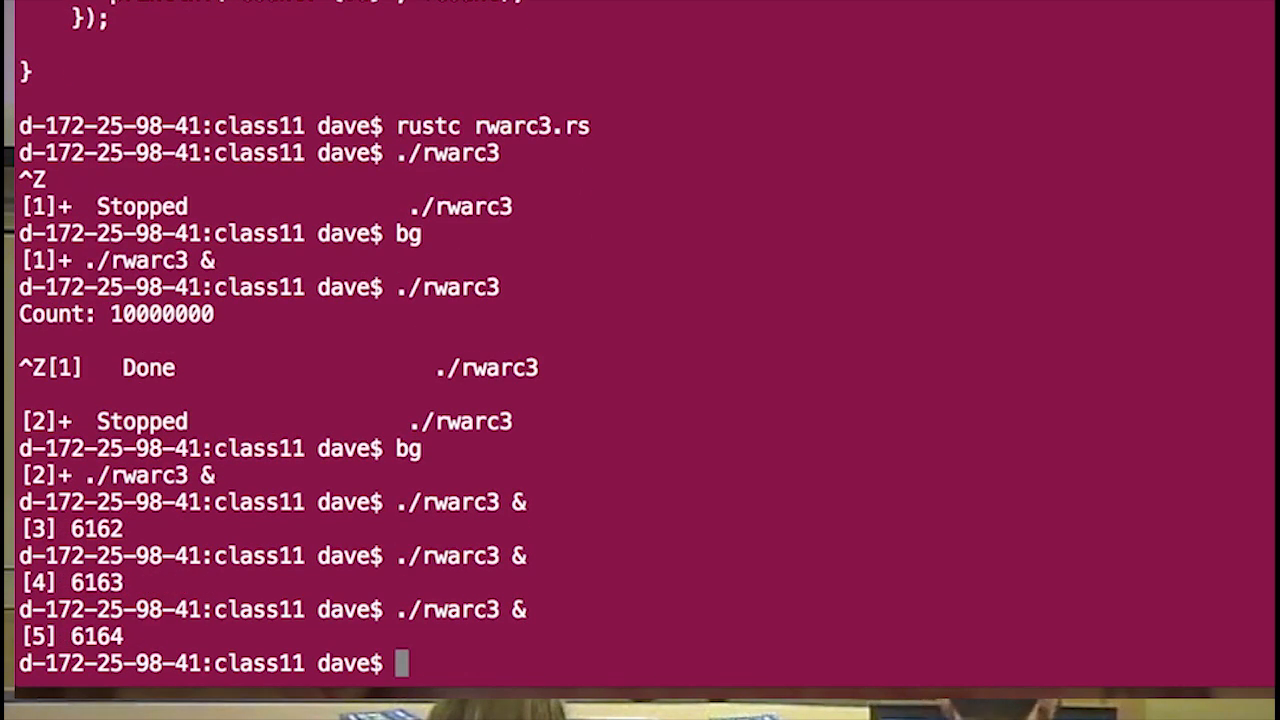
{"action": "type", "text": "top"}
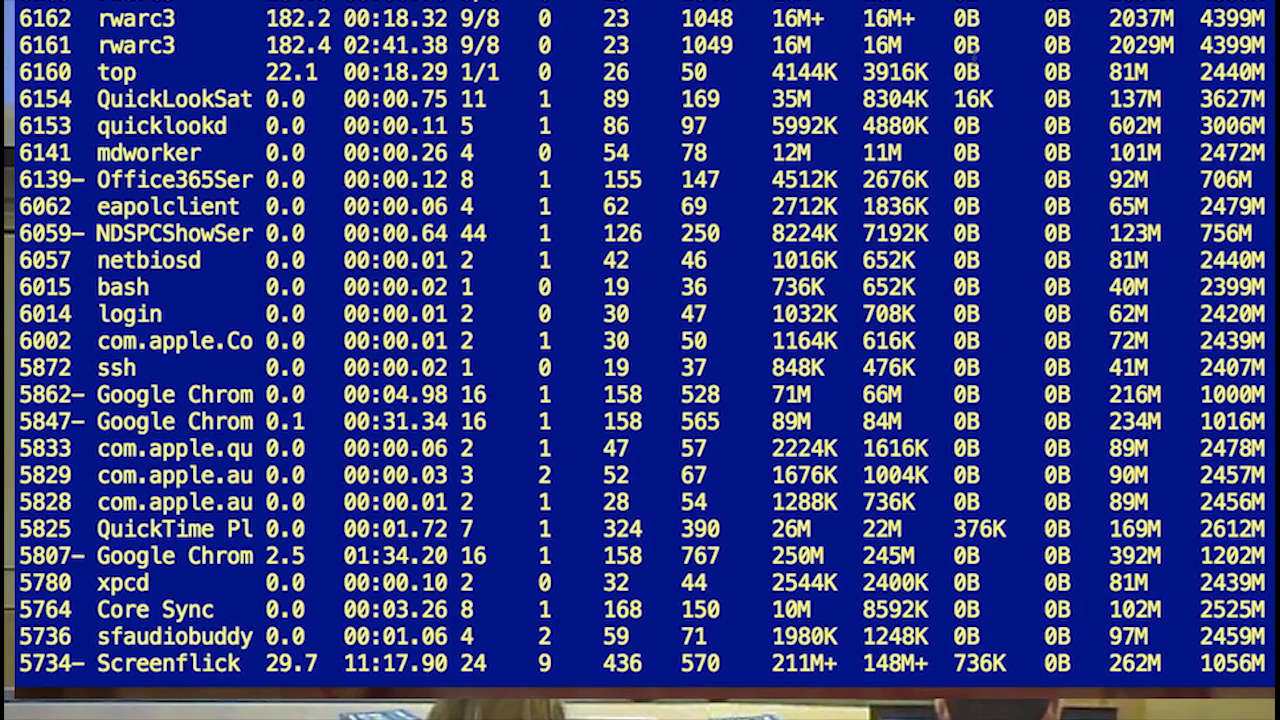